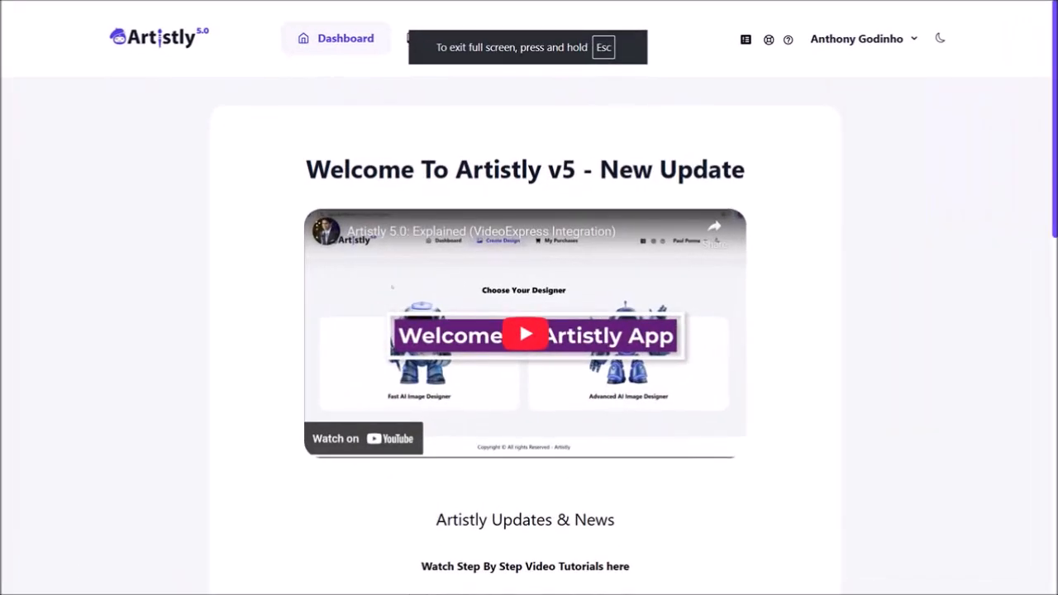
Enter the Create Design area to reach the AI Art Illustrator style gallery
left_click(466, 38)
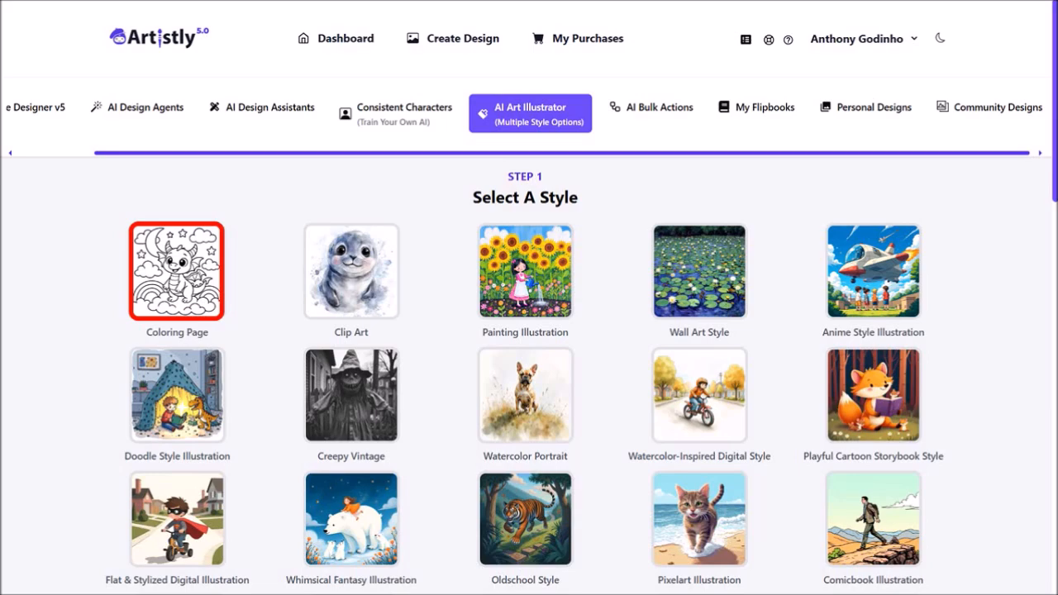
Choose the Adult Coloring Book style and review its prompt field before switching to AI Design Agents
scroll("down", 3)
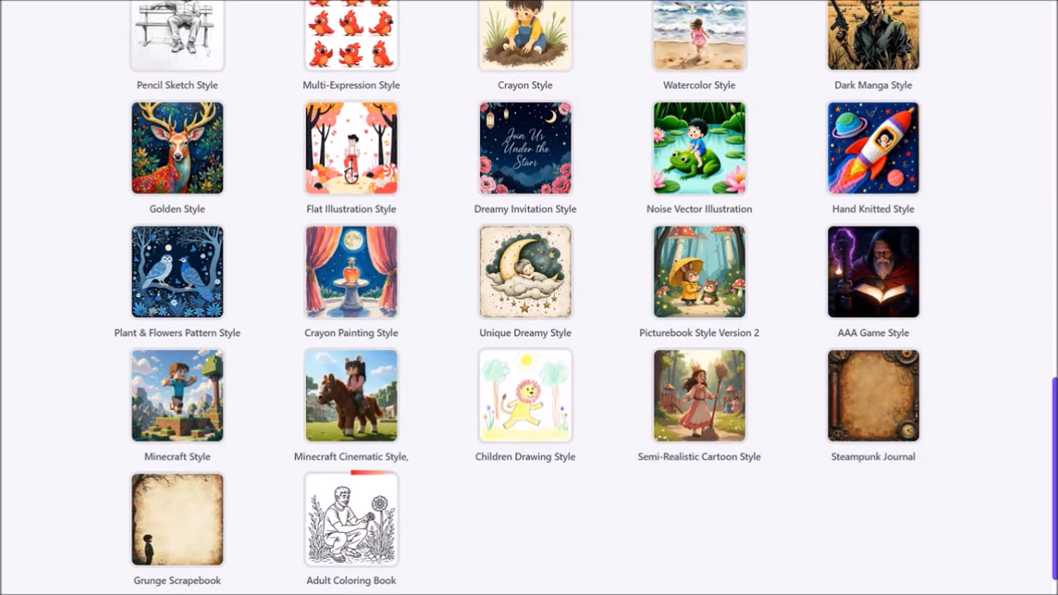
left_click(351, 519)
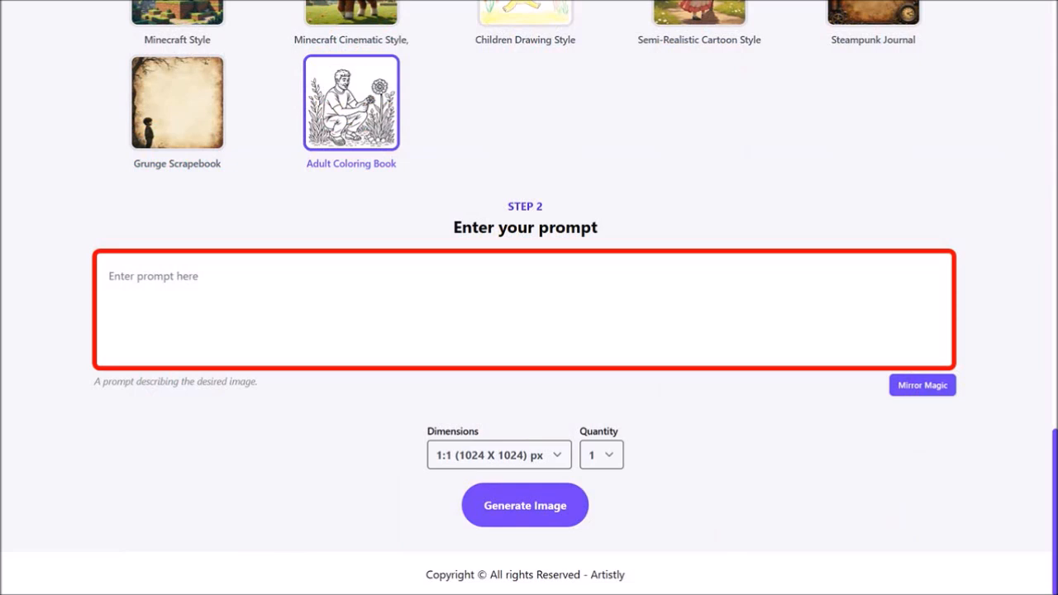
left_click(602, 454)
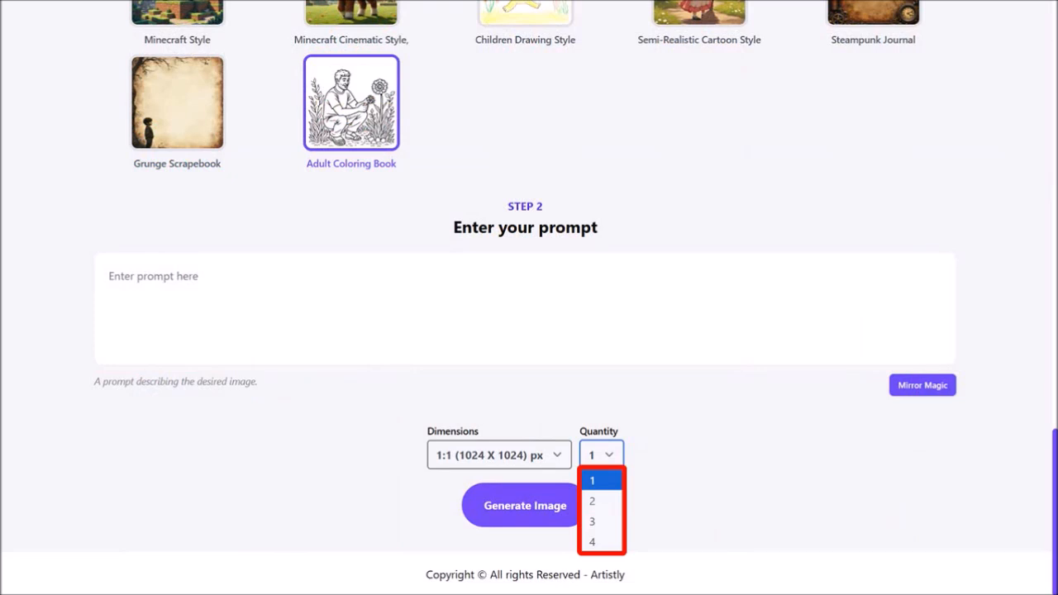
scroll("up", 3)
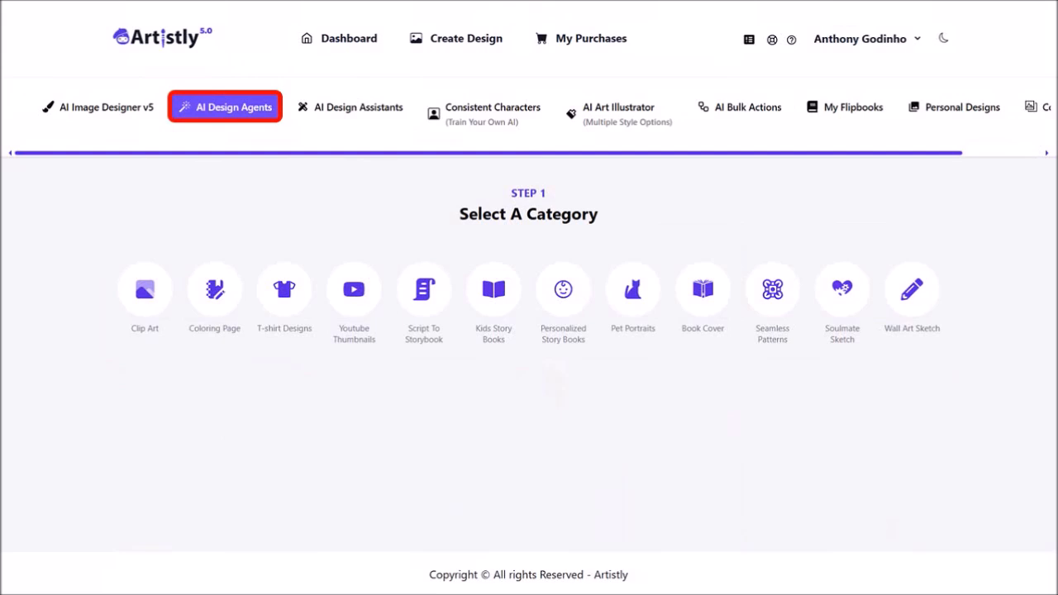
Select the Coloring Page agent category to reveal its generation settings form
left_click(214, 289)
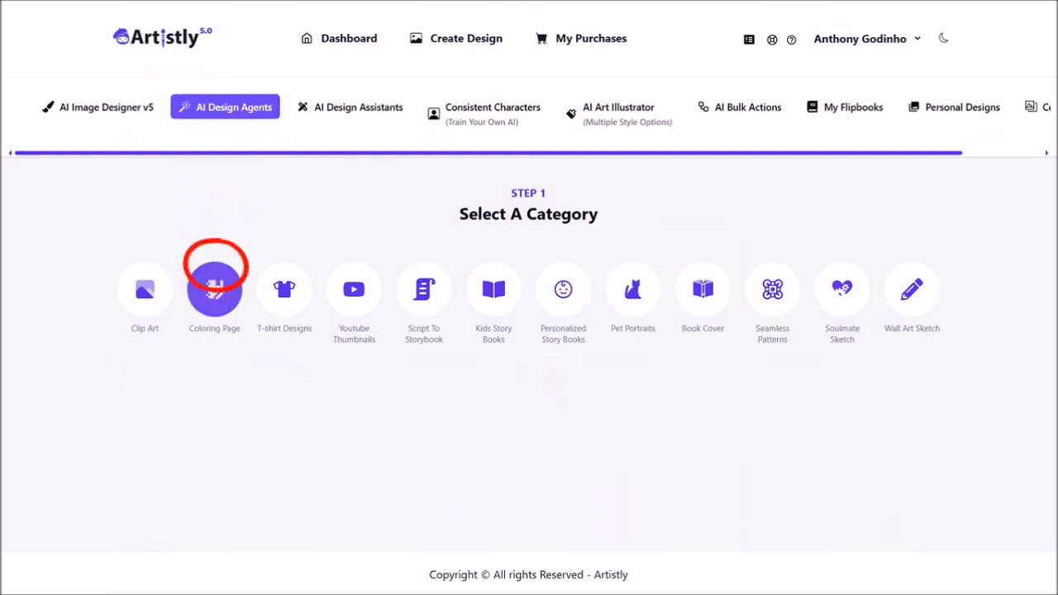
left_click(214, 289)
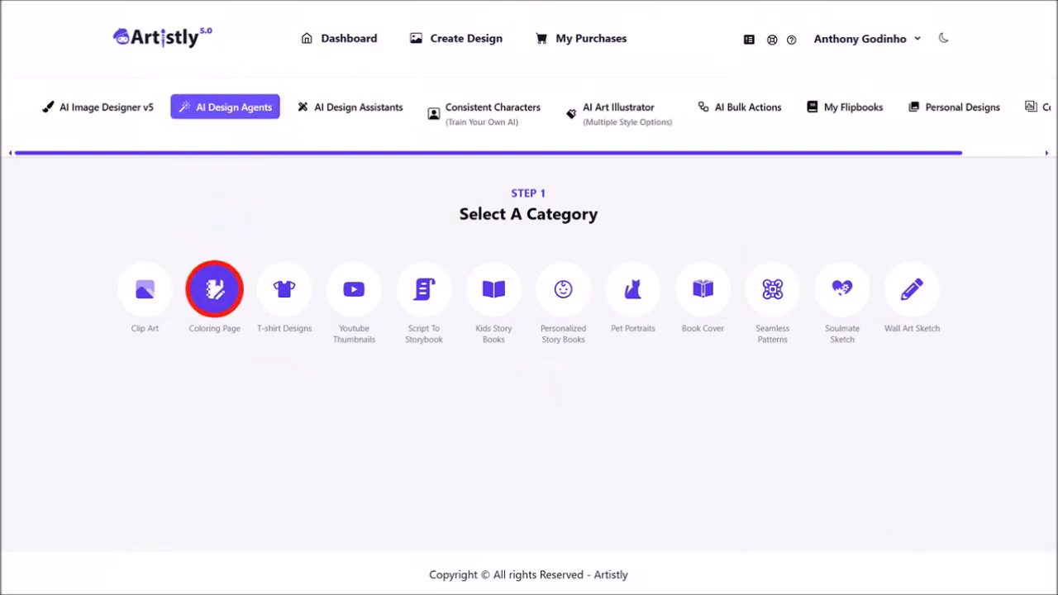
left_click(214, 290)
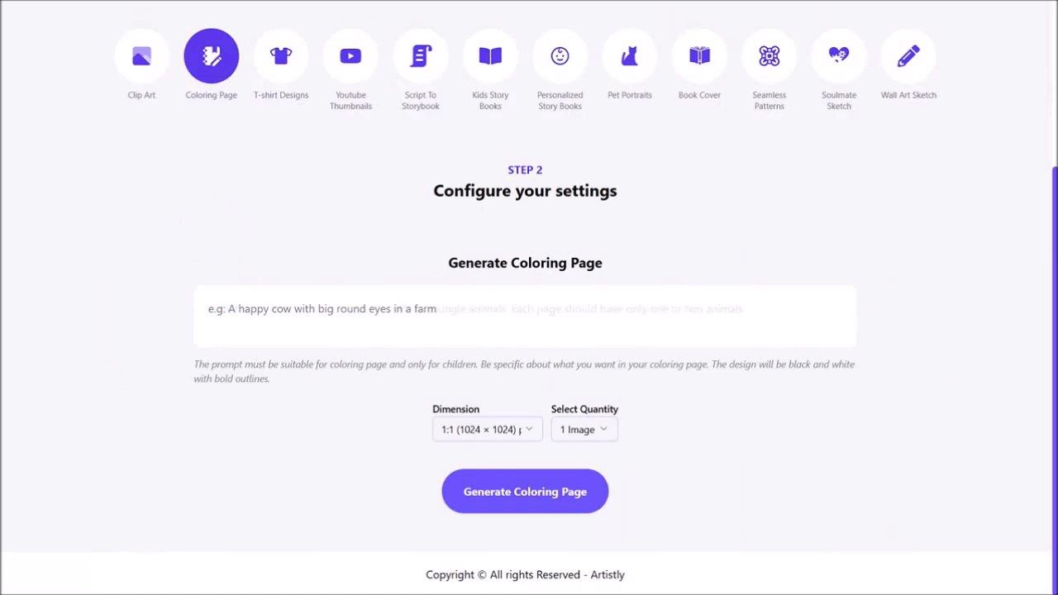
Generate ten 4:5 children's jungle-animal coloring pages, one or two animals per page
type("Create children's coloring pages with different jungle animals. Each page should have only one or two animals.")
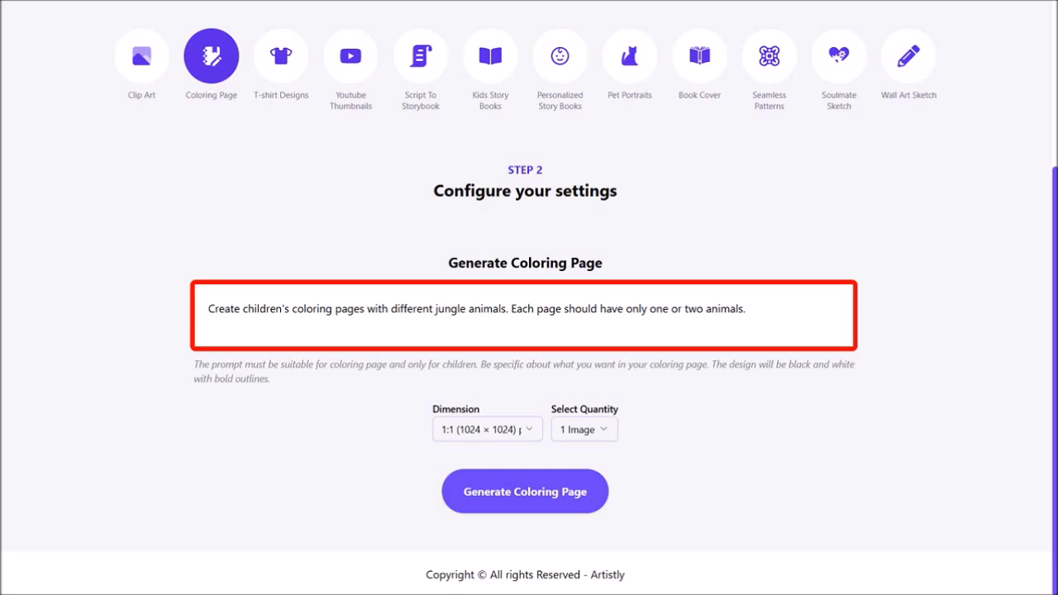
left_click(486, 430)
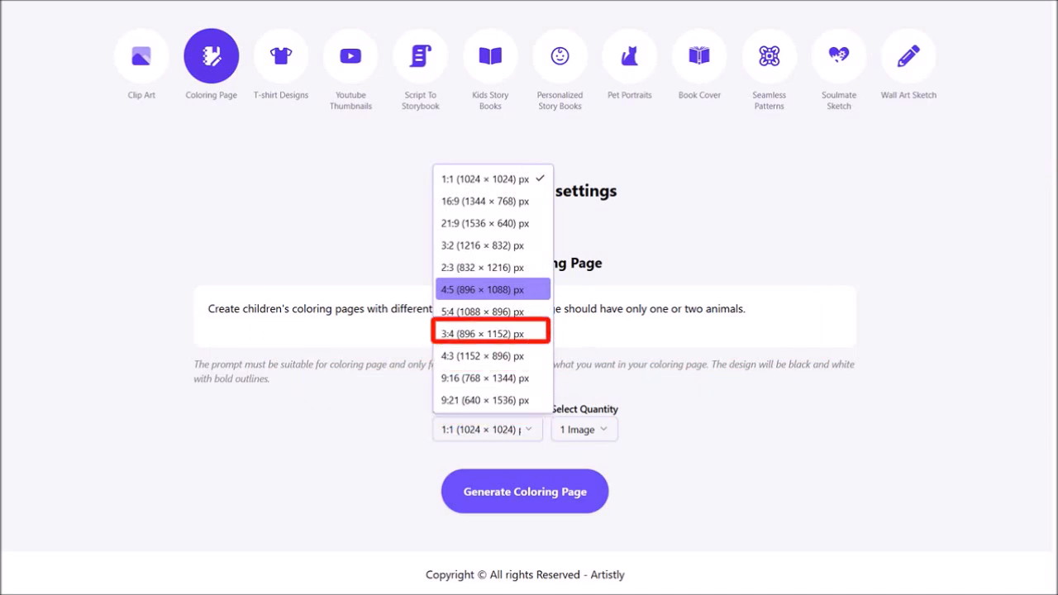
mouse_move(491, 289)
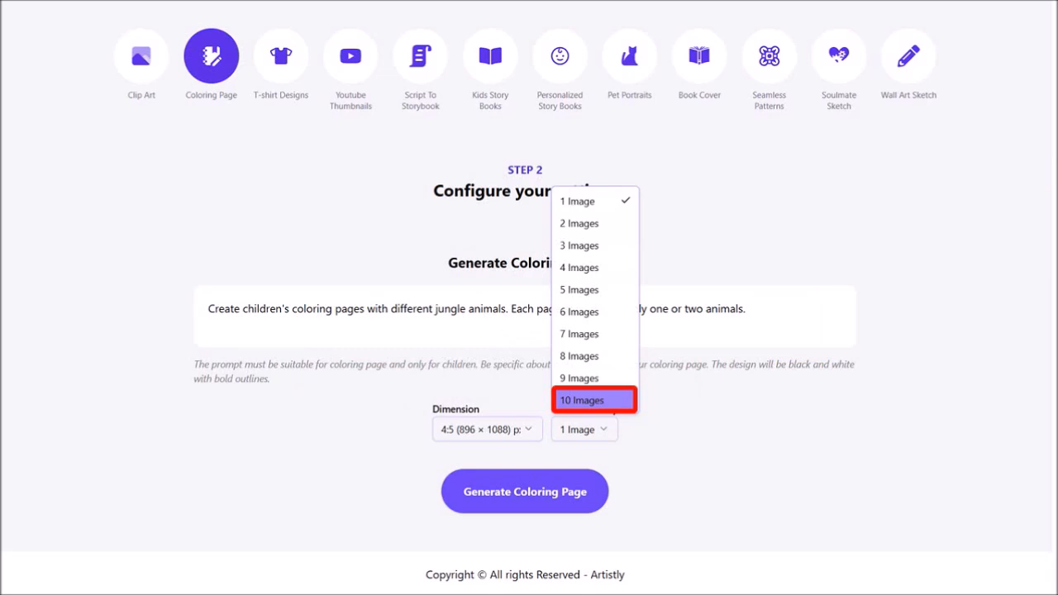
left_click(593, 398)
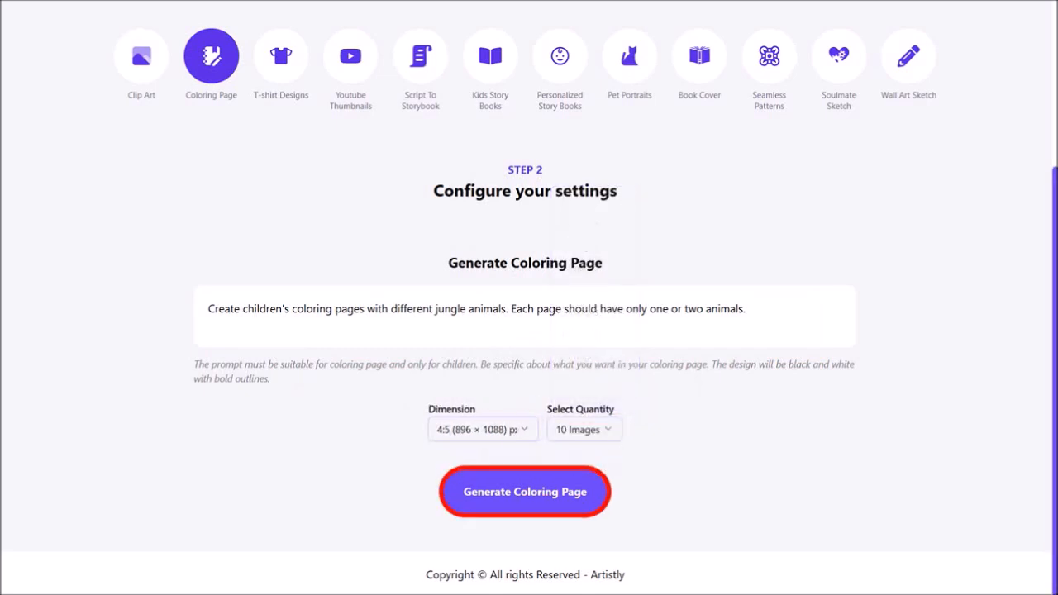
left_click(524, 490)
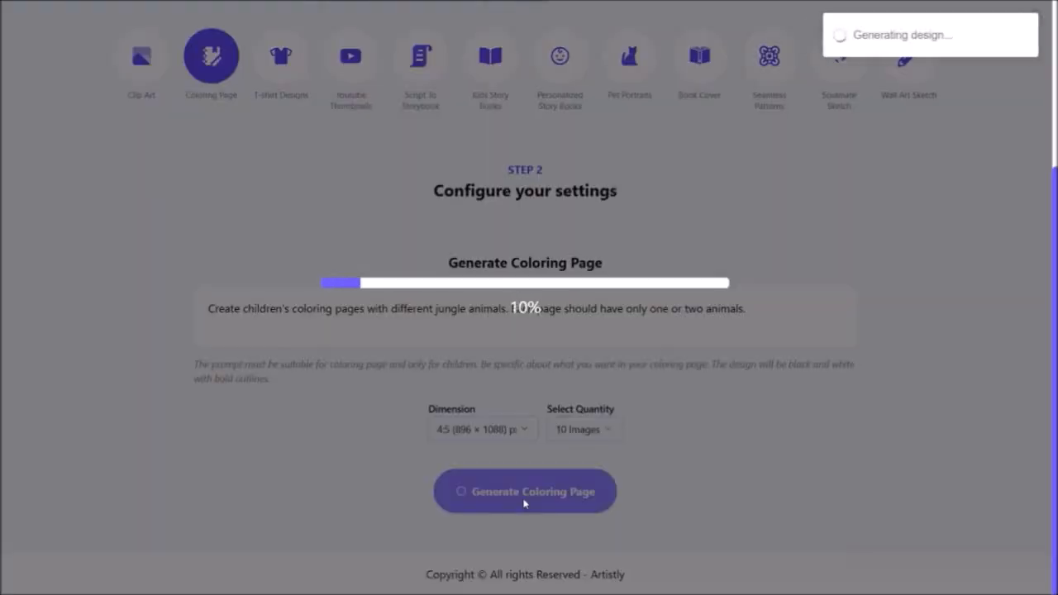
Let generation finish and view the jungle-animal pages in Personal Designs
left_click(524, 490)
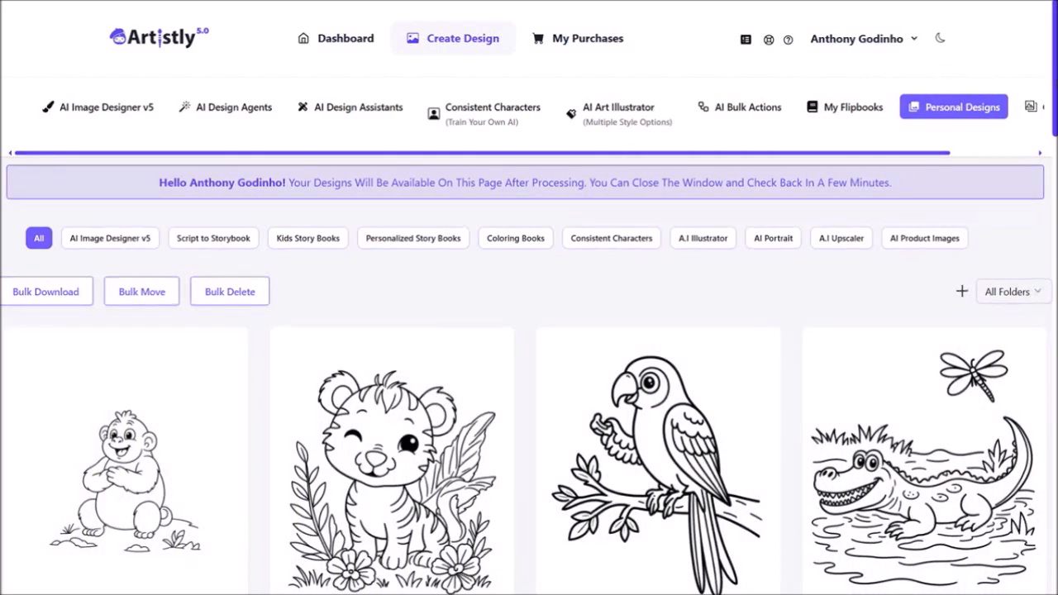
Bulk-download the first row of generated coloring pages
scroll("down", 3)
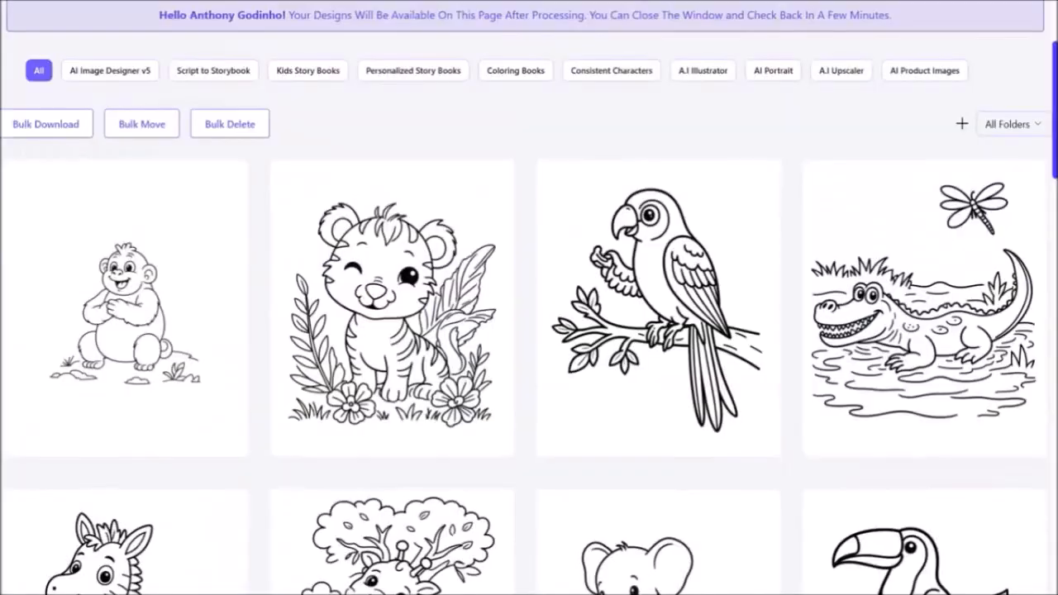
scroll("up", 3)
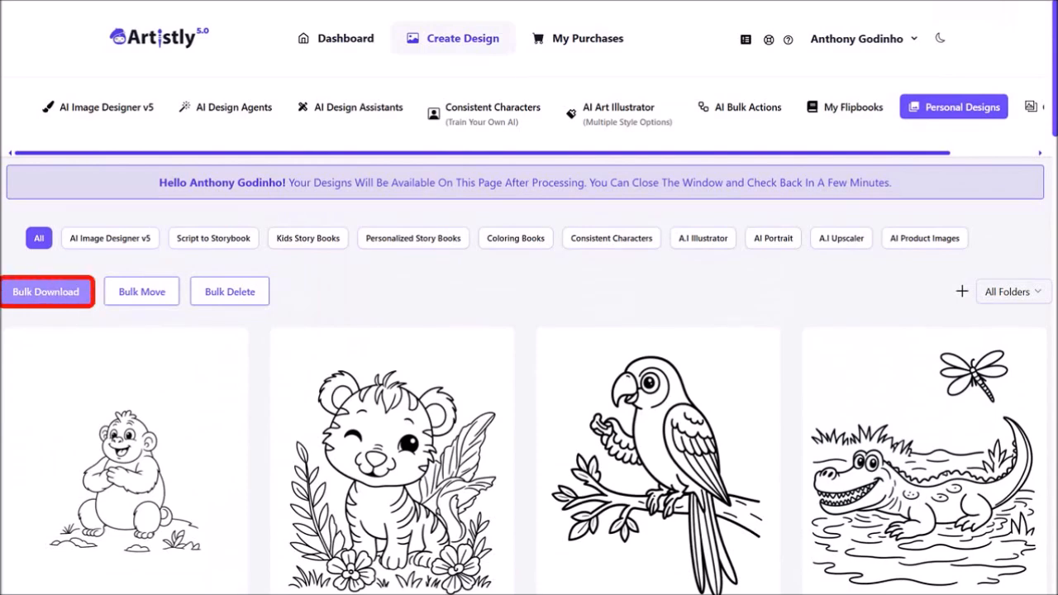
left_click(46, 291)
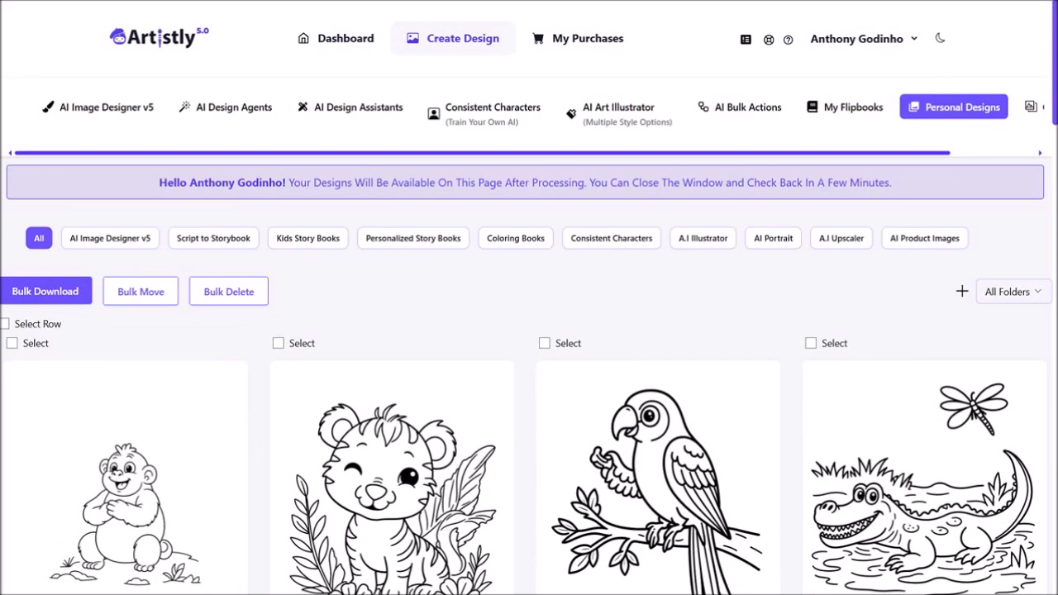
left_click(6, 322)
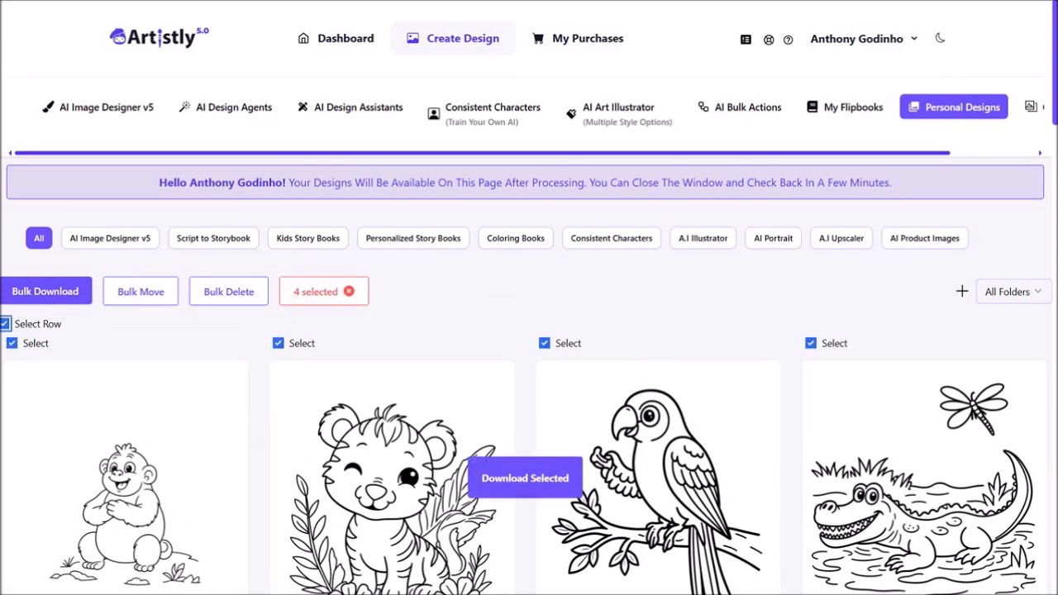
scroll("down", 3)
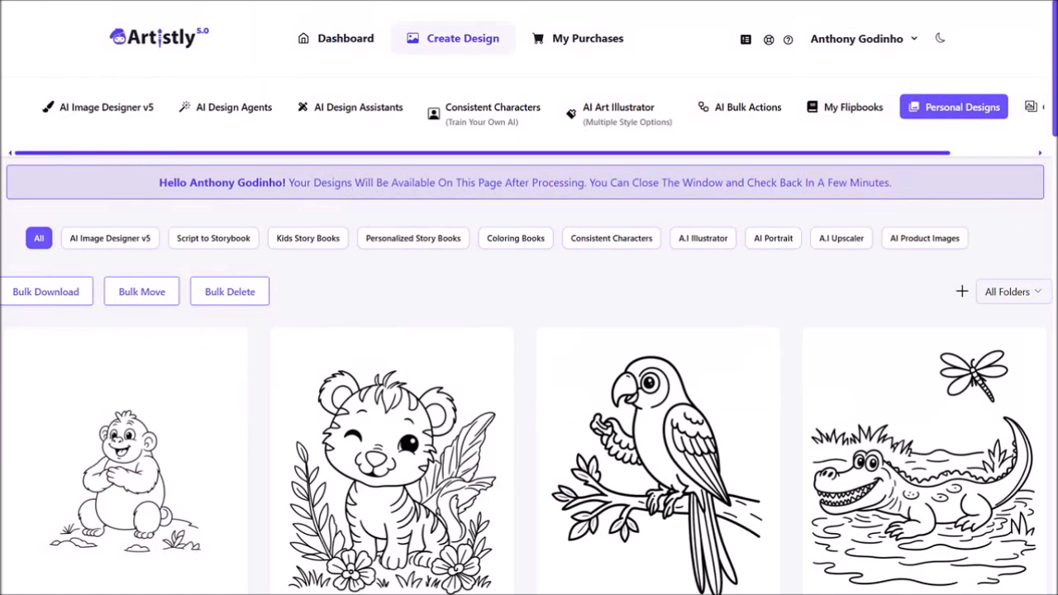
Switch to the AI Design Assistants category gallery
left_click(351, 105)
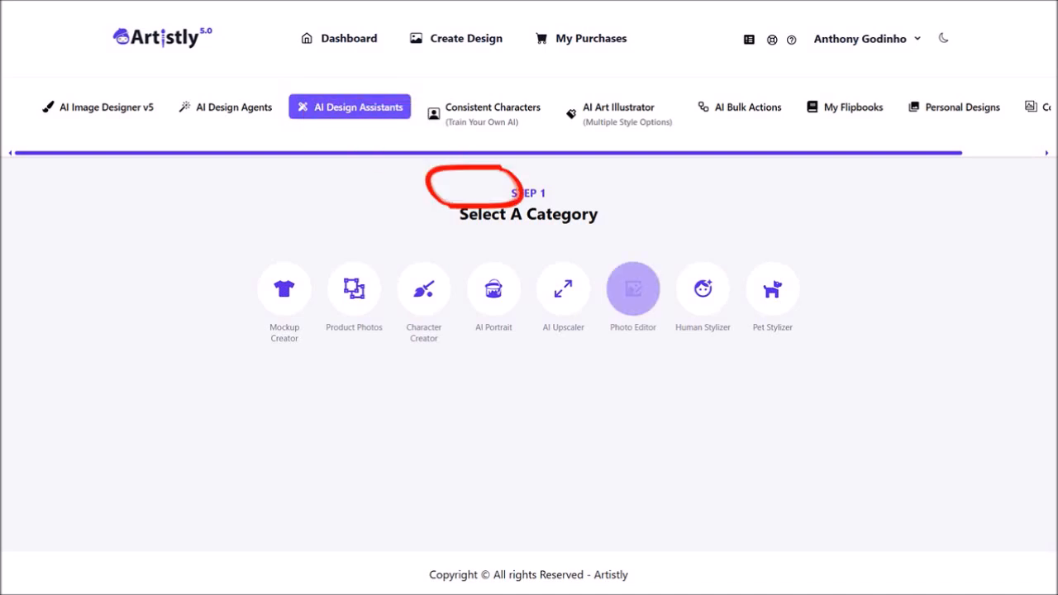
Load the elephant-and-calf coloring page from the Media Library into Photo Editor
left_click(632, 288)
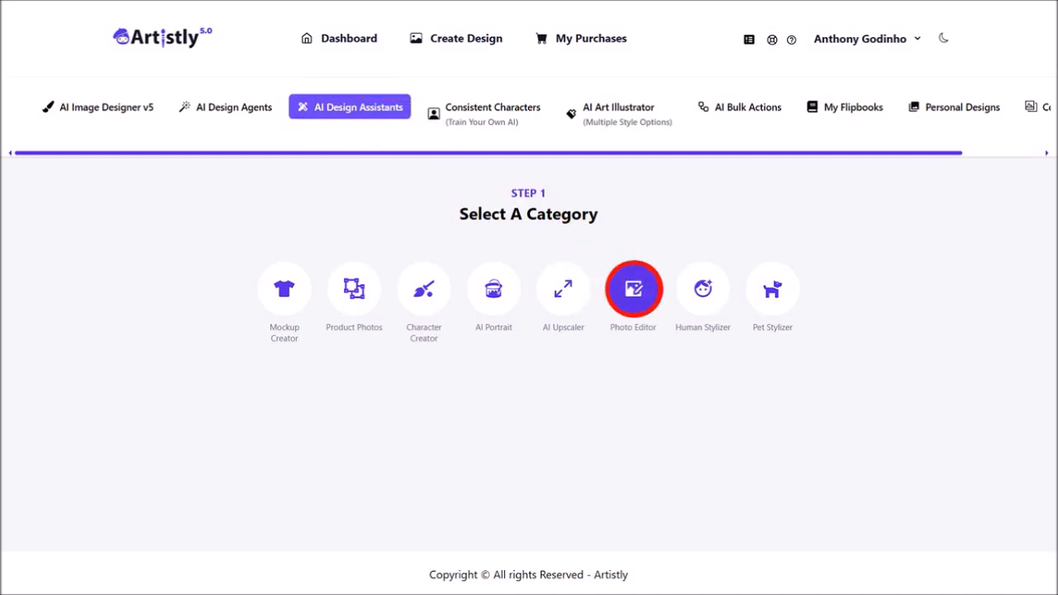
left_click(631, 287)
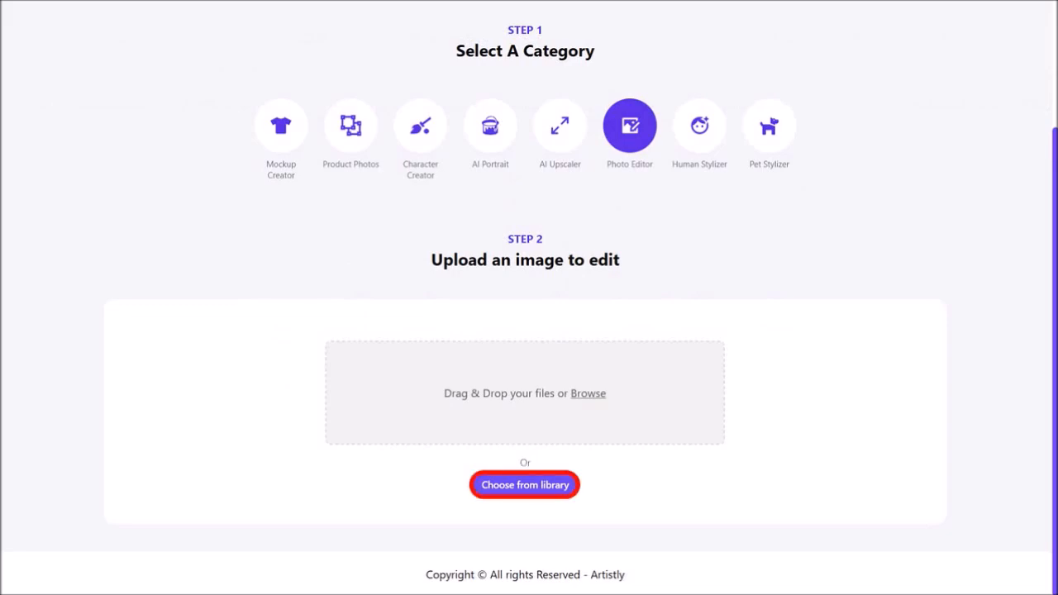
left_click(524, 484)
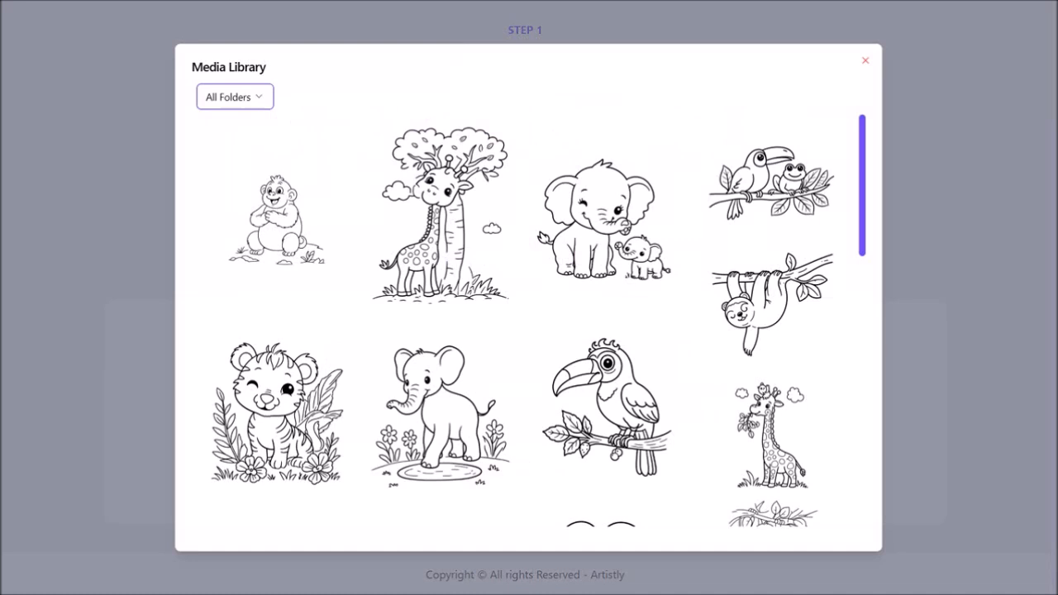
left_click(605, 218)
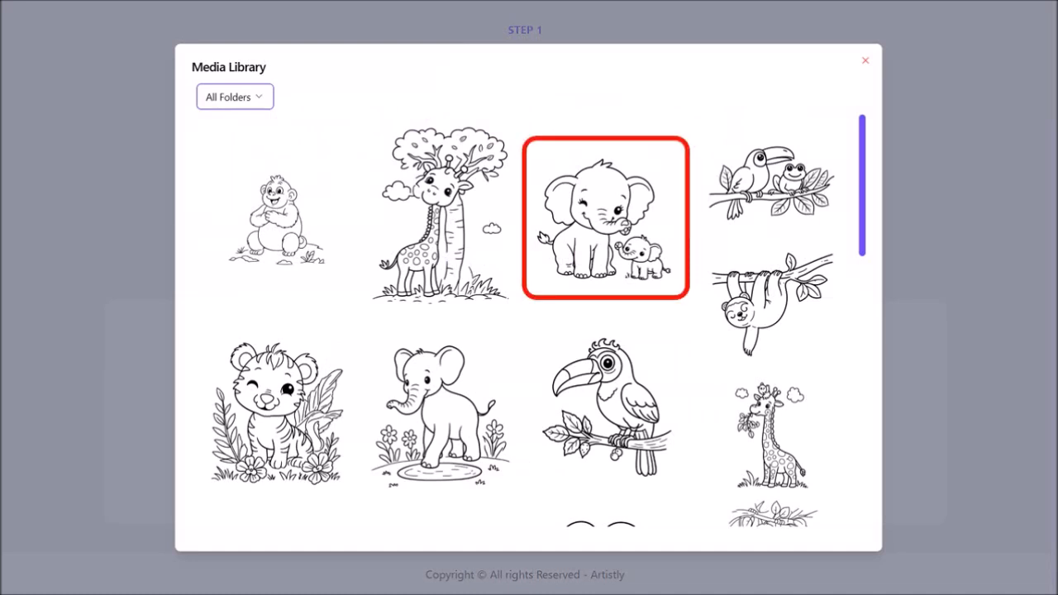
left_click(605, 218)
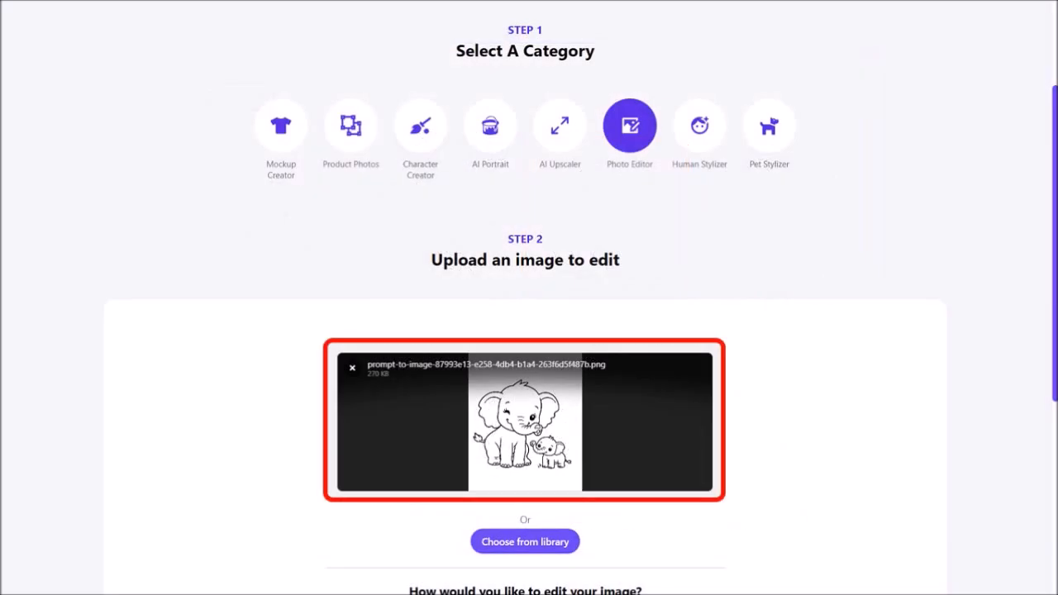
Request the 'Please color this whole image' edit on the elephant page
scroll("down", 3)
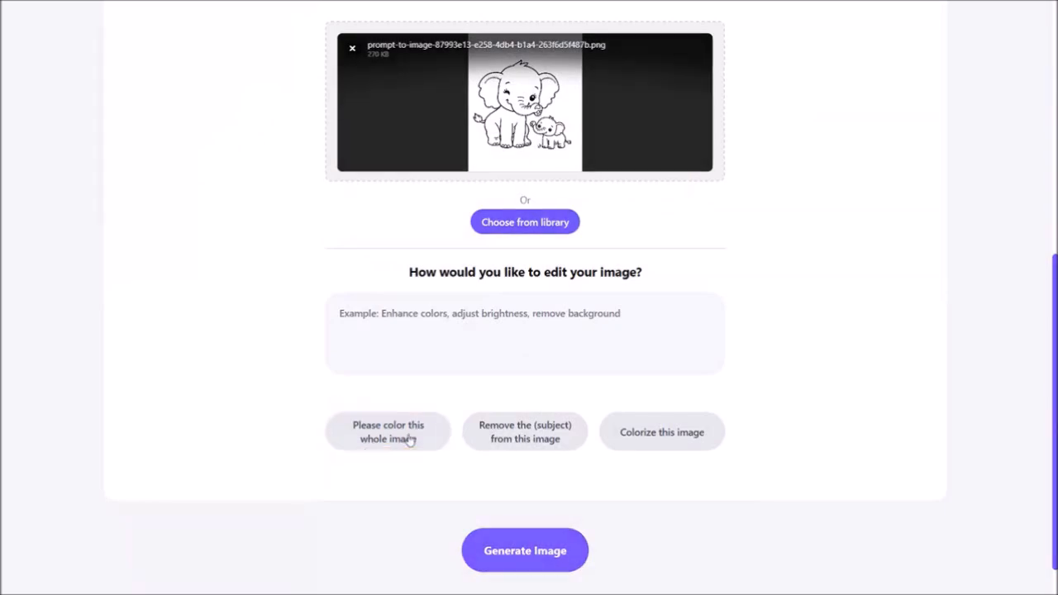
left_click(524, 550)
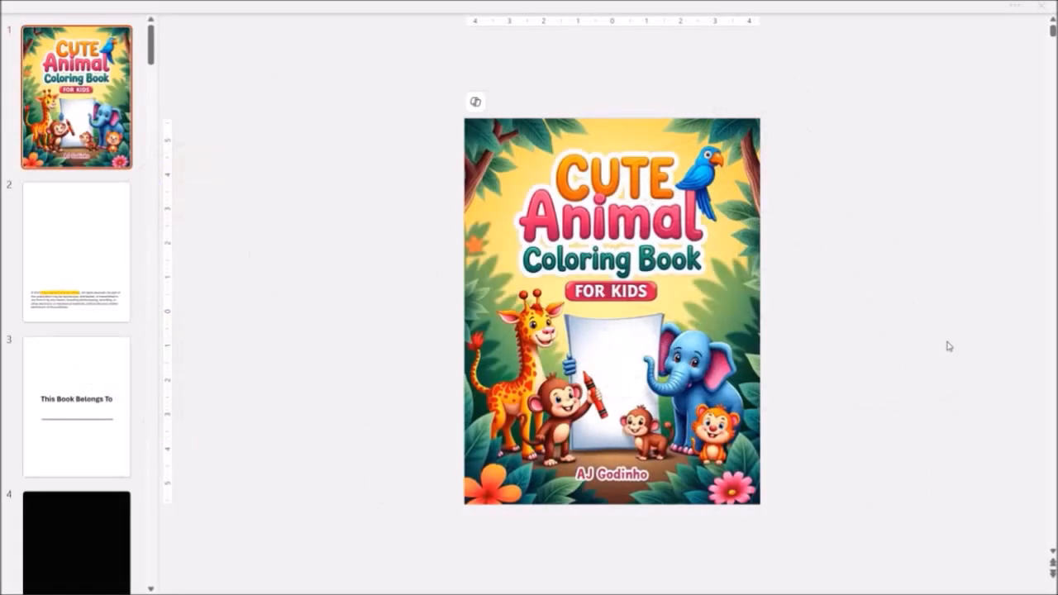
Review the coloring book slides from the cover and start the slideshow
left_click(76, 406)
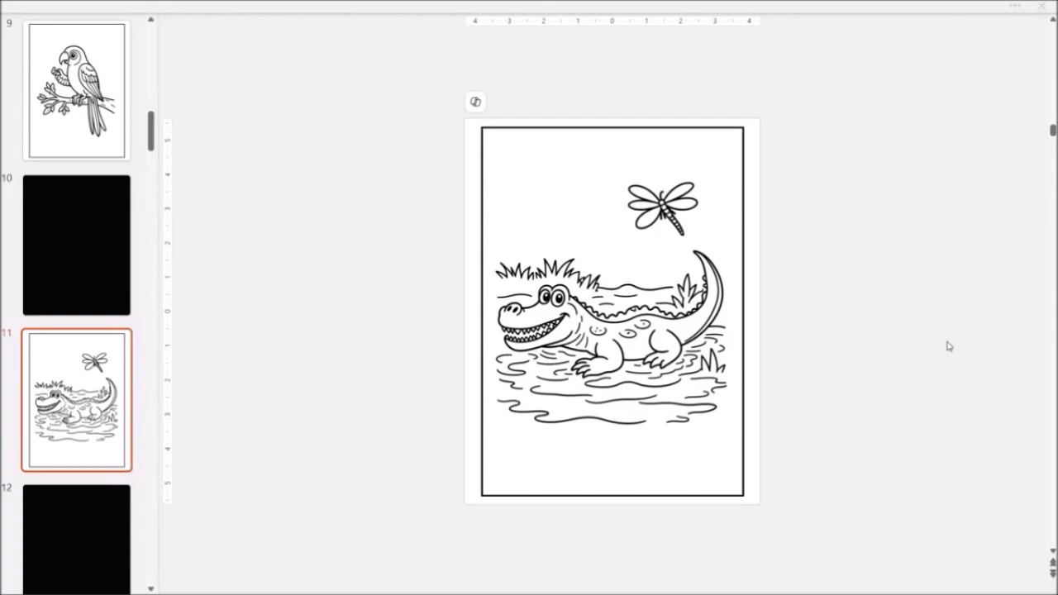
key("F5")
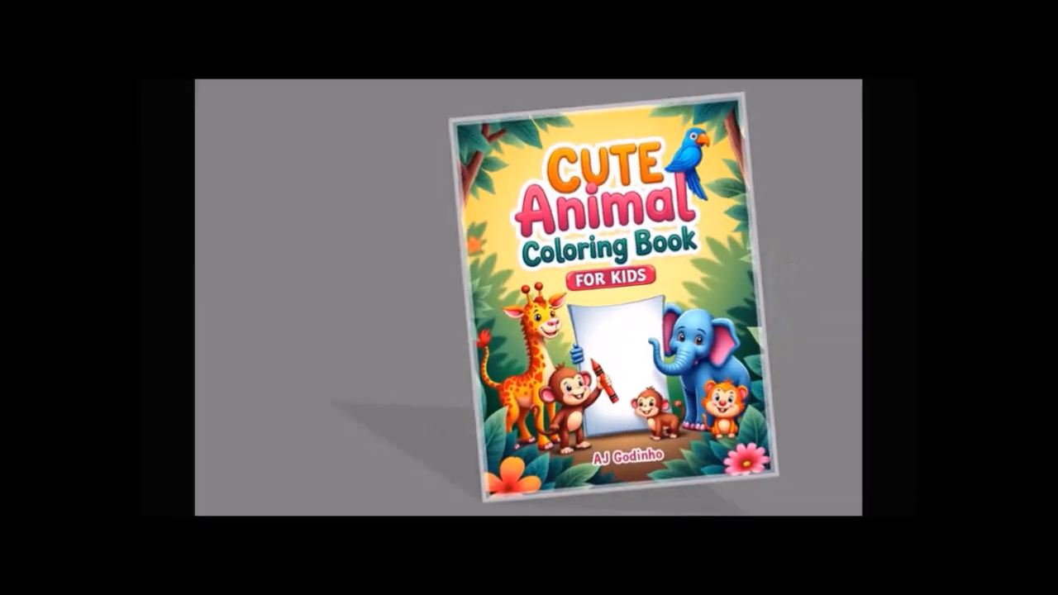